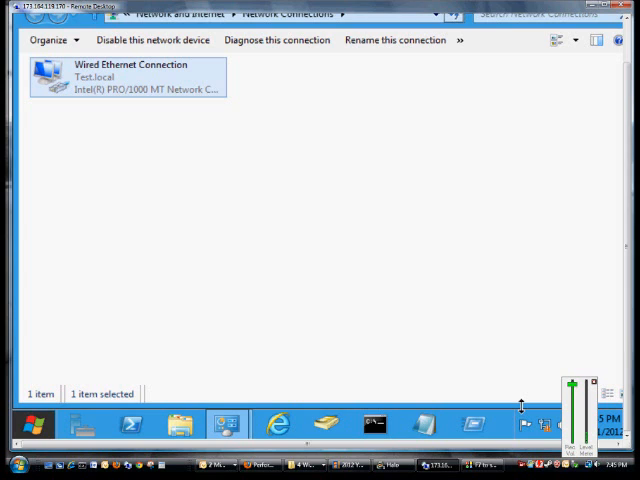
mouse_move(124, 276)
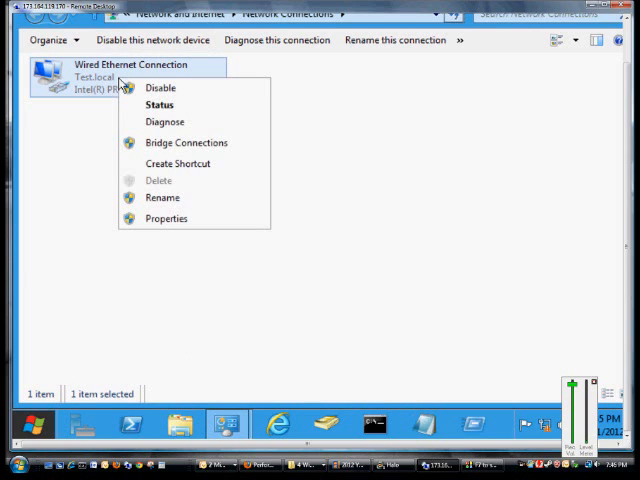
Reach the adapter's Advanced TCP/IP Settings via its IPv4 Properties.
left_click(166, 218)
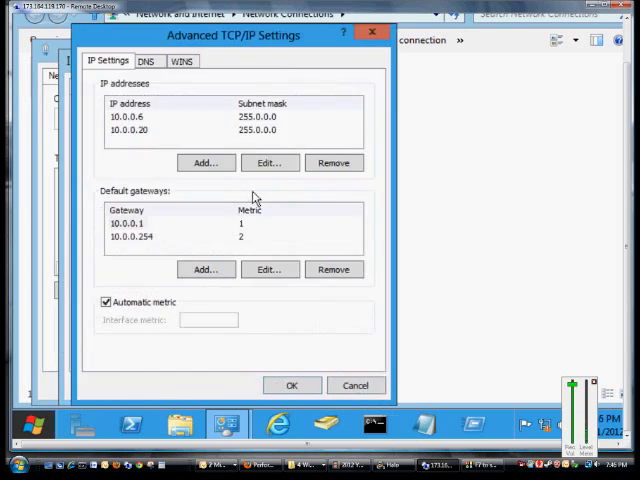
Show the WINS settings with empty WINS list and NetBIOS on Default.
left_click(182, 60)
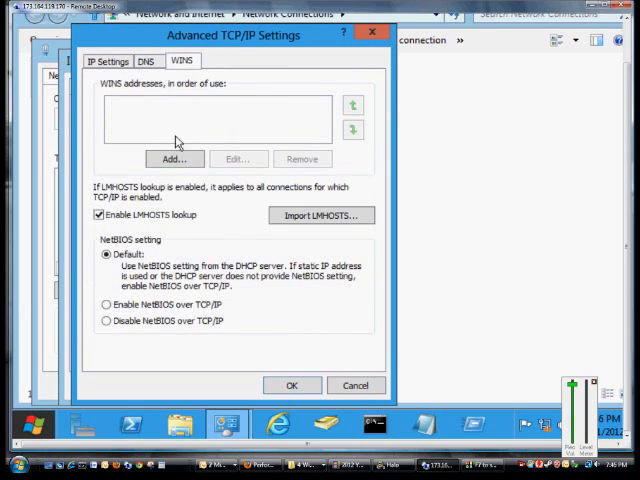
mouse_move(140, 278)
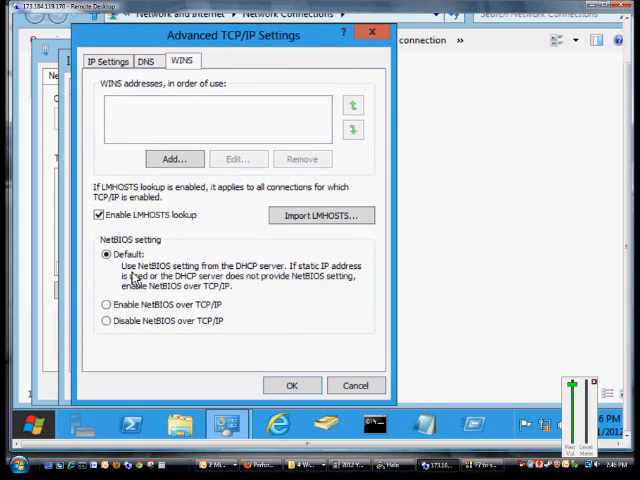
mouse_move(250, 280)
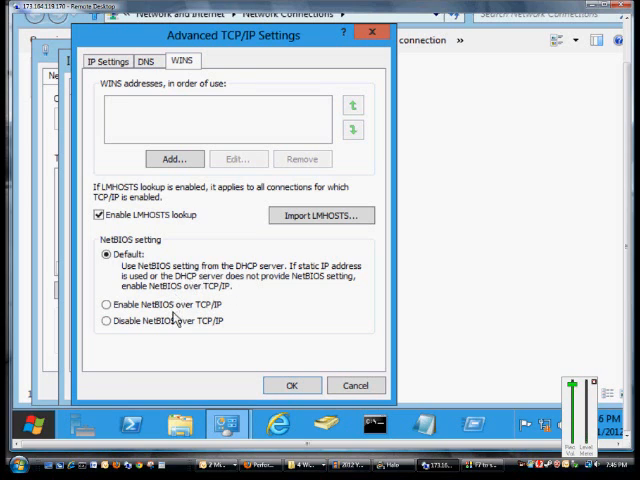
left_click(100, 302)
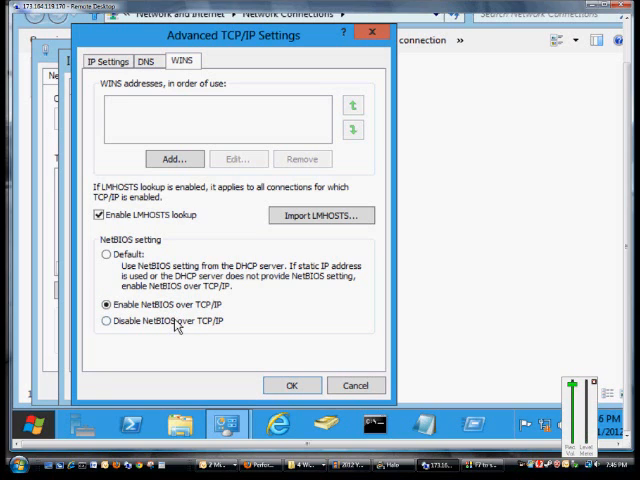
left_click(100, 320)
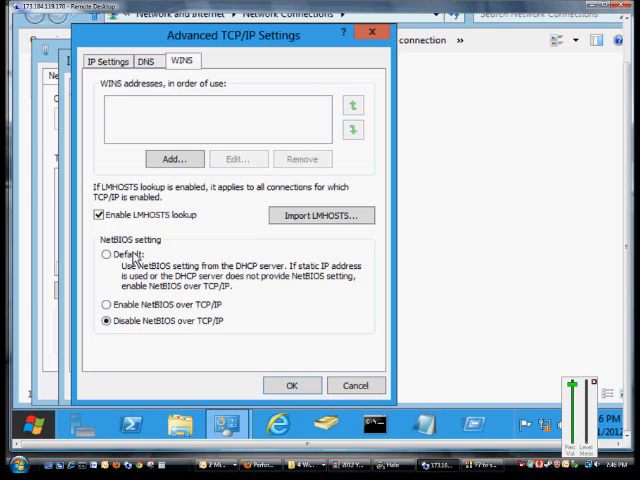
left_click(104, 256)
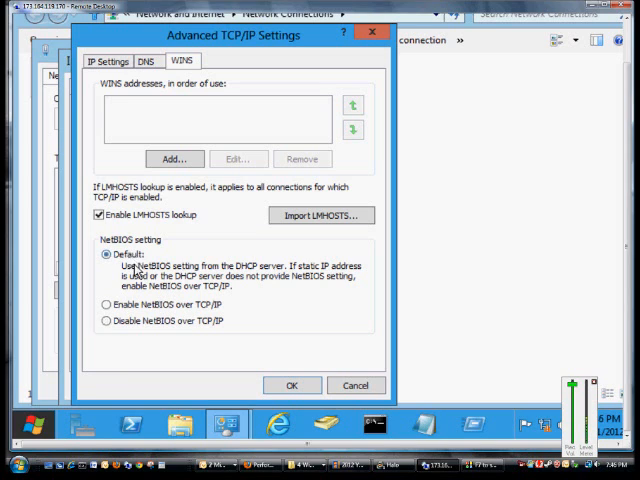
mouse_move(272, 330)
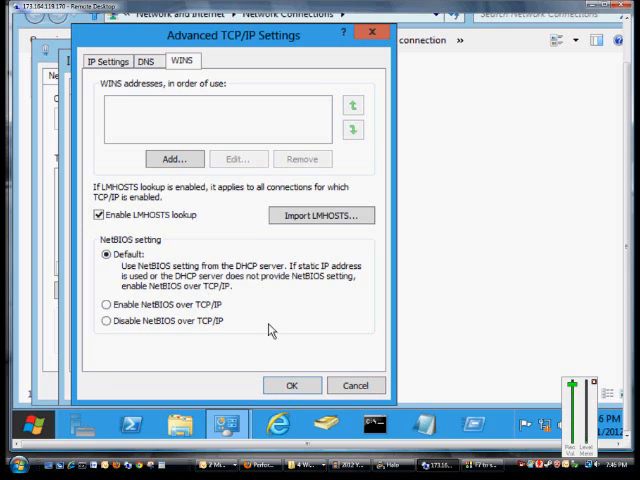